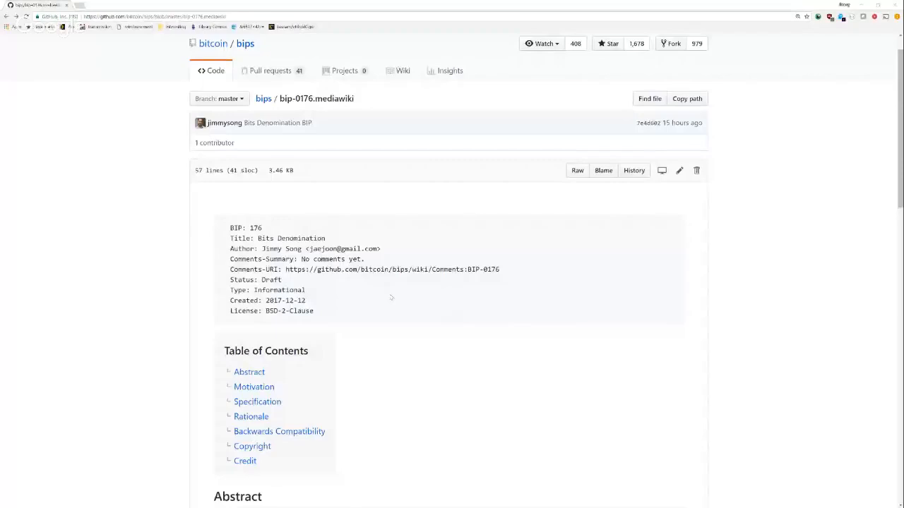
Scroll the bip-0176.mediawiki page until the header, table of contents and Abstract are in view
scroll(down, 3)
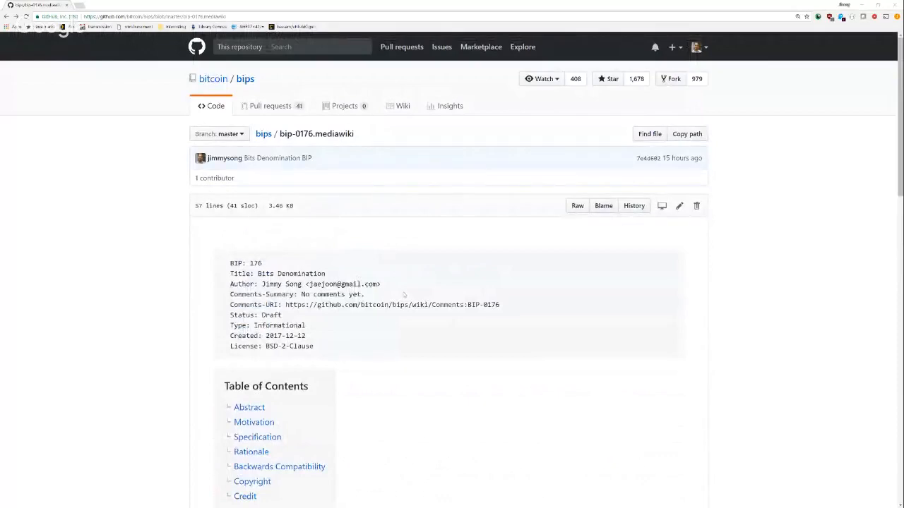
scroll(down, 3)
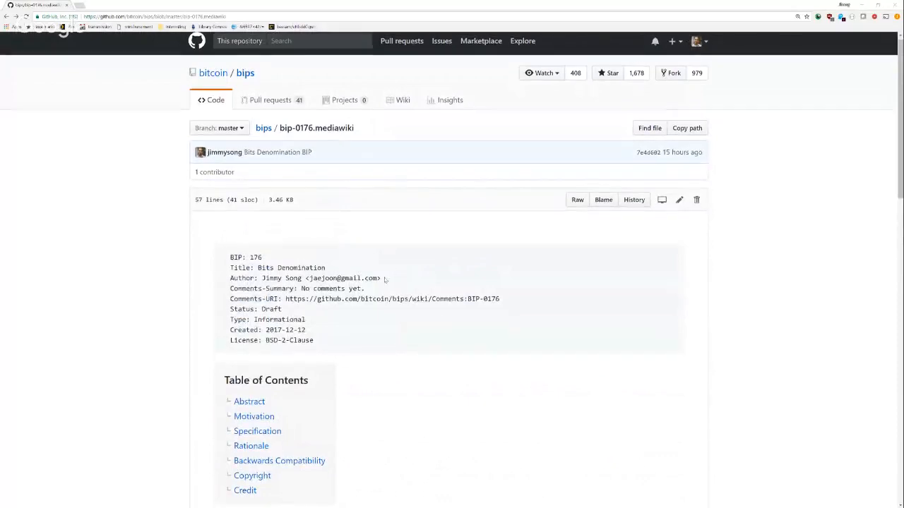
scroll(down, 3)
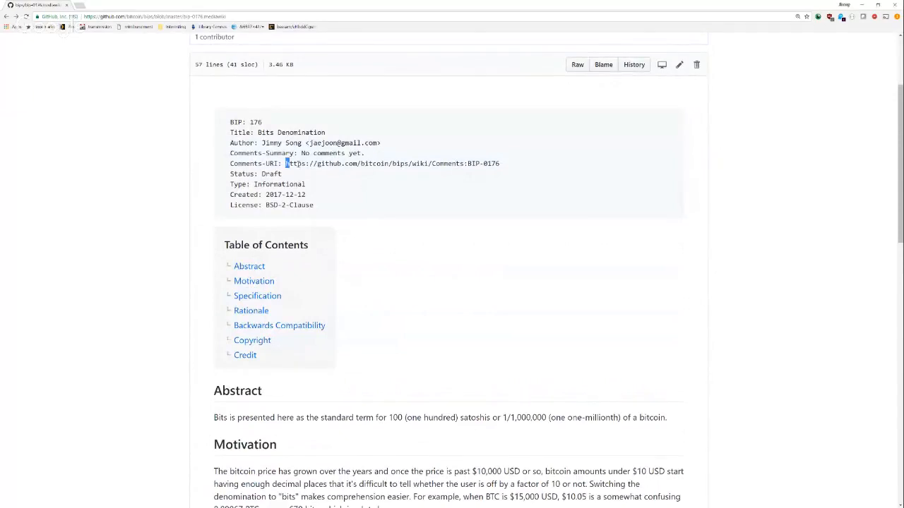
Highlight the Comments-URI, Type: Informational and License: BSD-2-Clause header lines, then reach the Motivation benefits list
drag(285, 164, 499, 163)
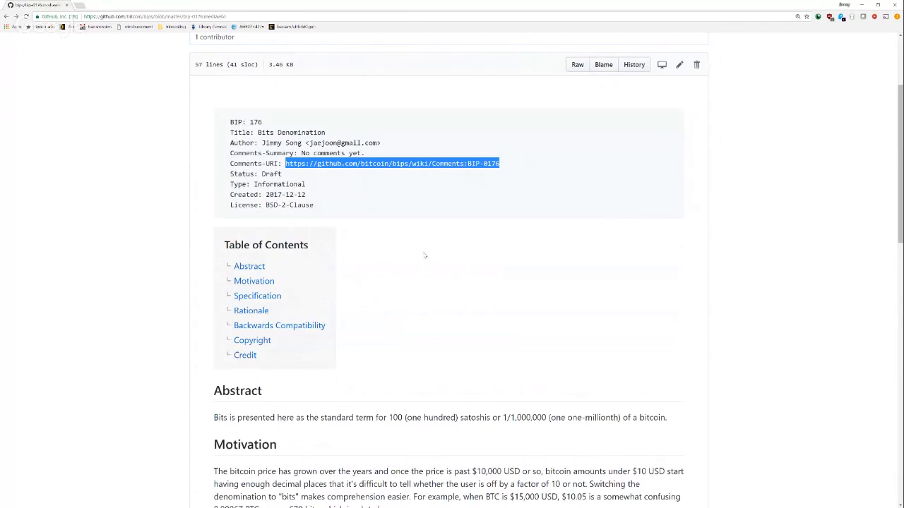
mouse_move(430, 178)
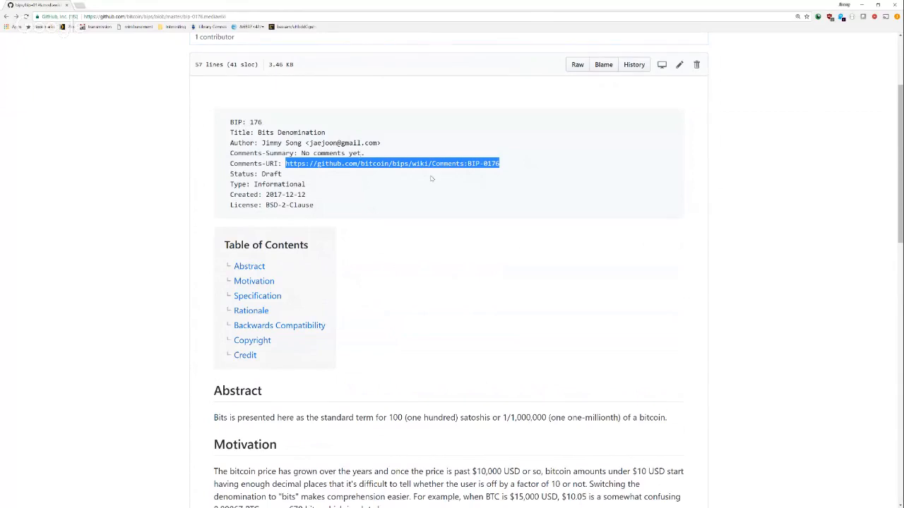
mouse_move(330, 291)
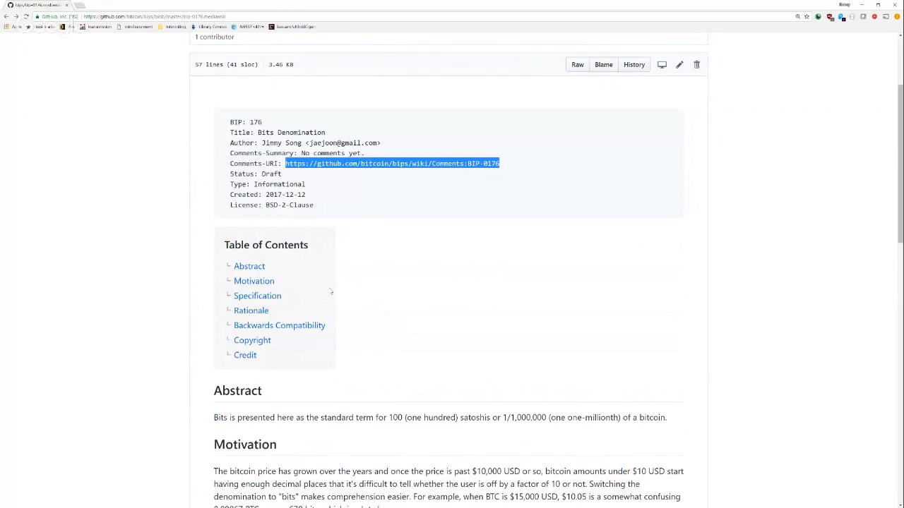
scroll(down, 3)
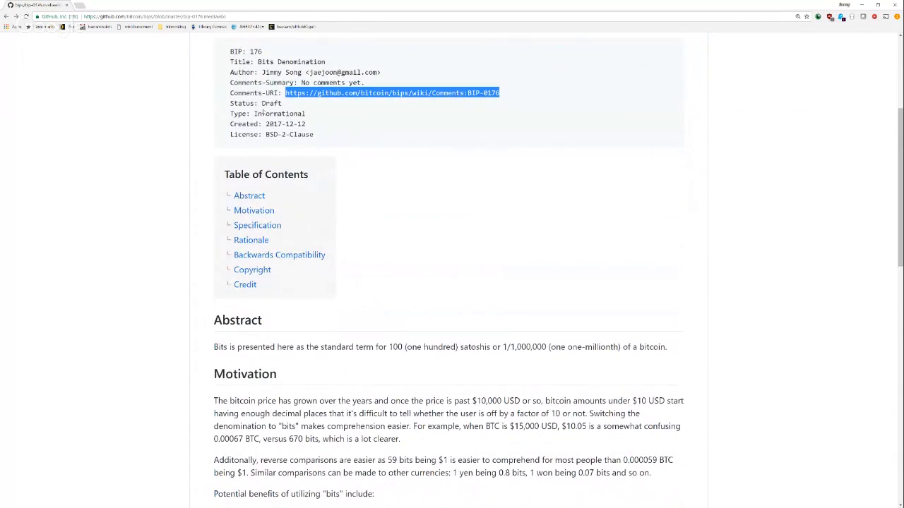
double_click(267, 113)
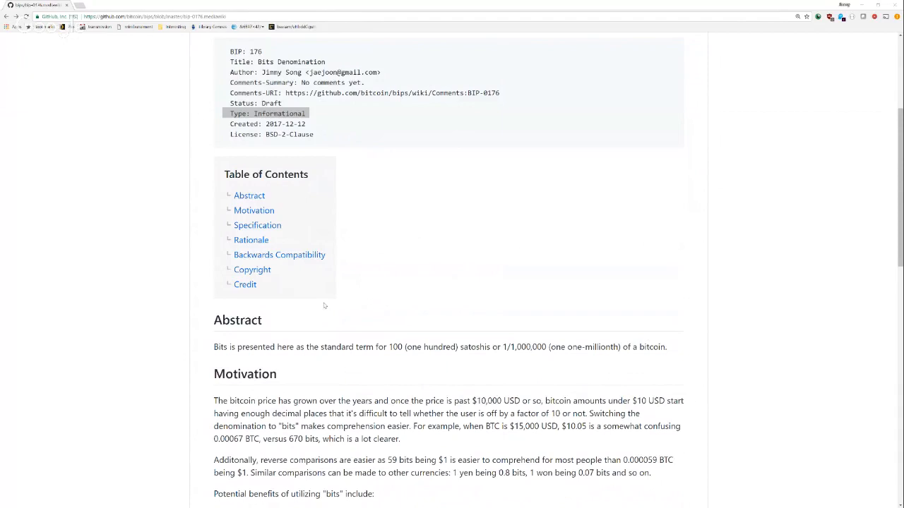
mouse_move(452, 186)
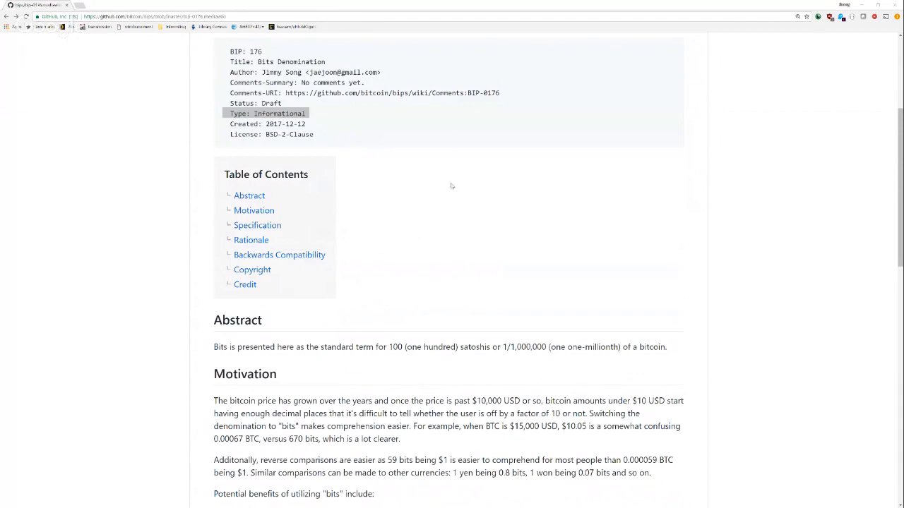
double_click(271, 125)
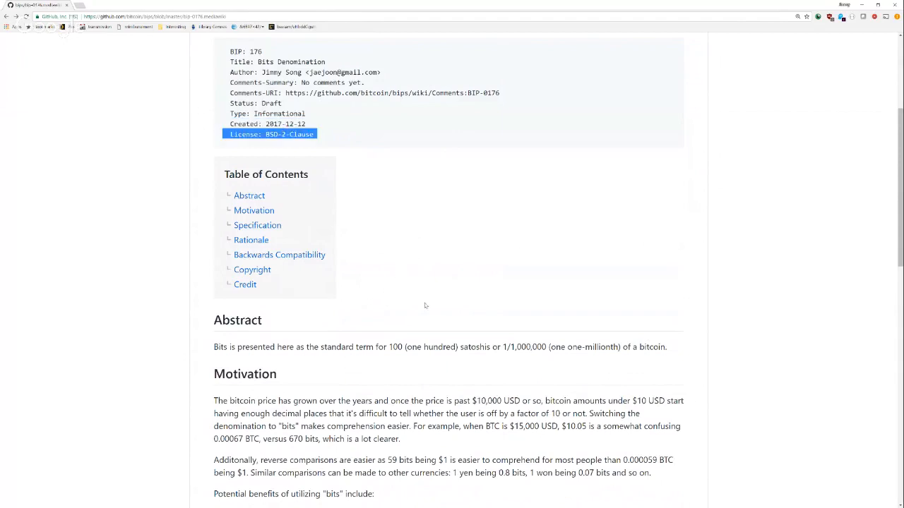
mouse_move(315, 374)
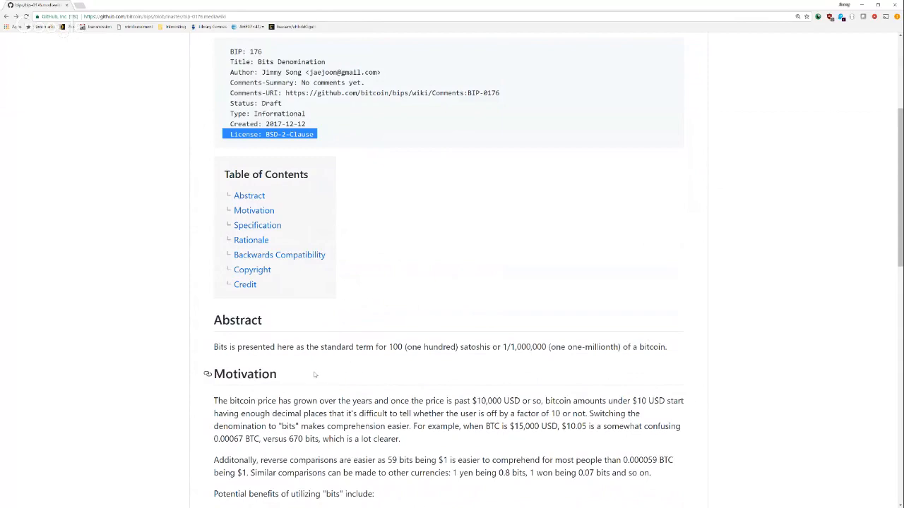
scroll(down, 3)
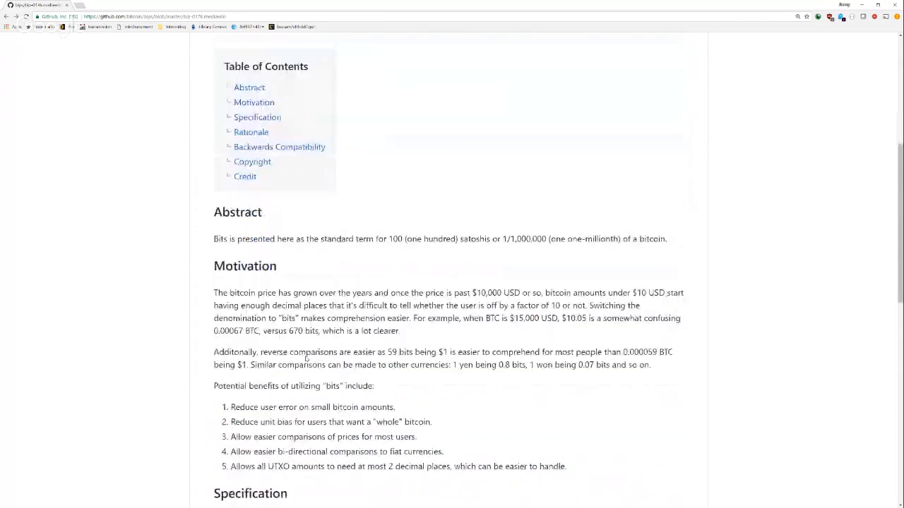
scroll(down, 3)
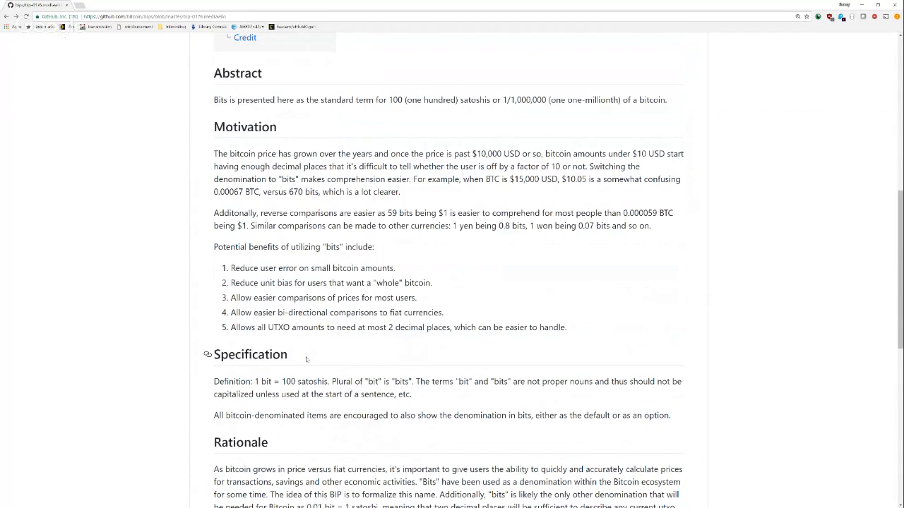
mouse_move(404, 260)
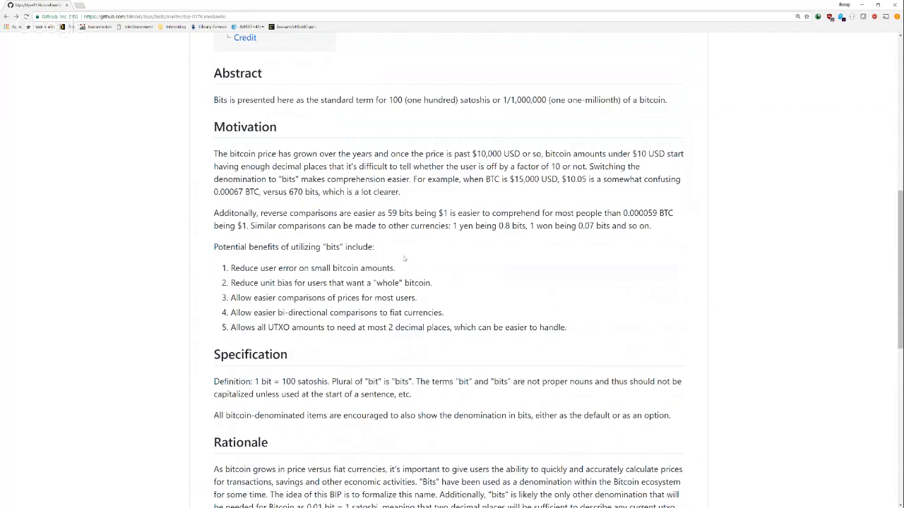
mouse_move(407, 256)
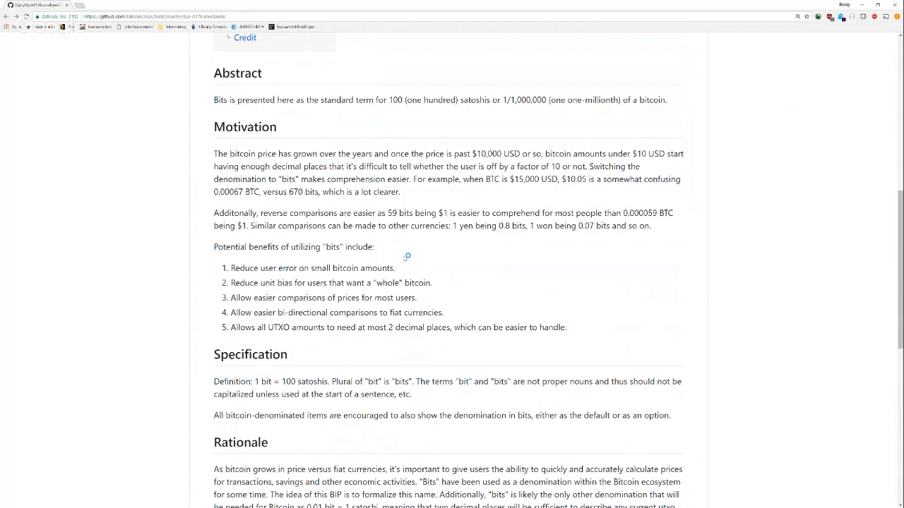
mouse_move(404, 257)
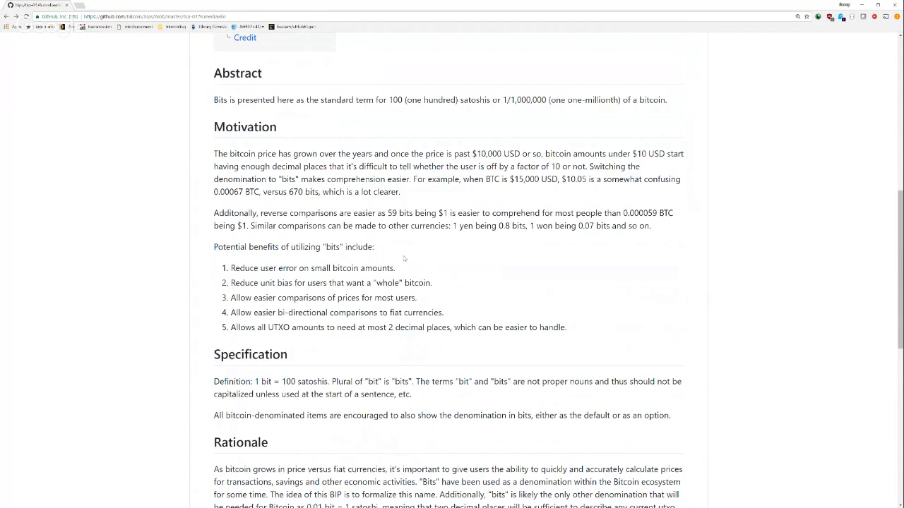
mouse_move(517, 255)
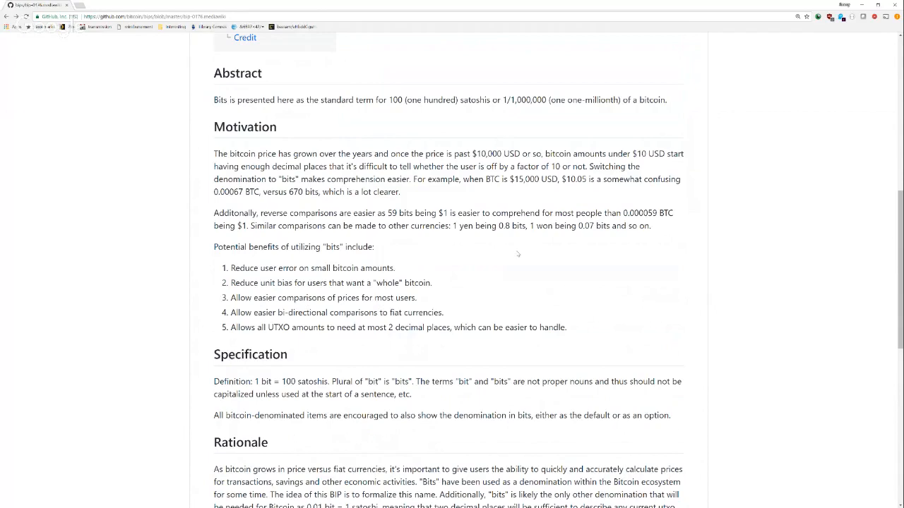
Scroll down until Rationale, Backwards Compatibility, Copyright and Credit are visible
scroll(down, 3)
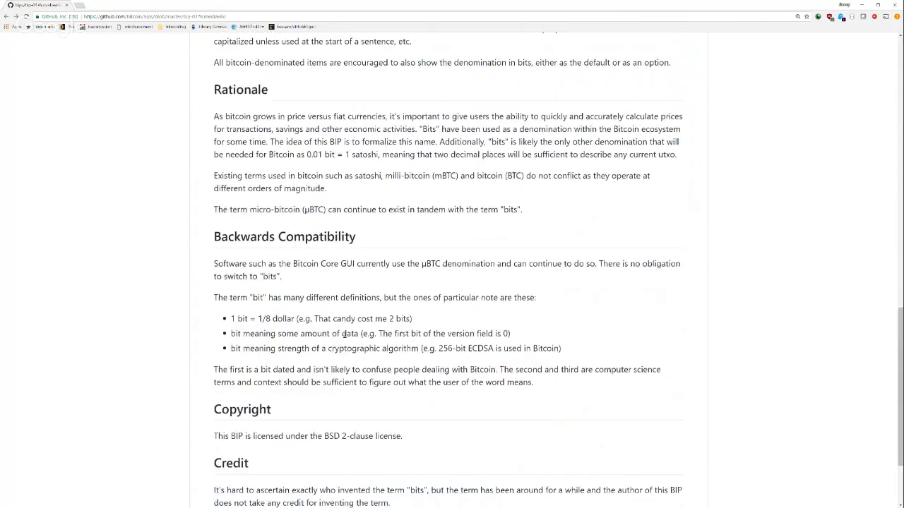
scroll(down, 3)
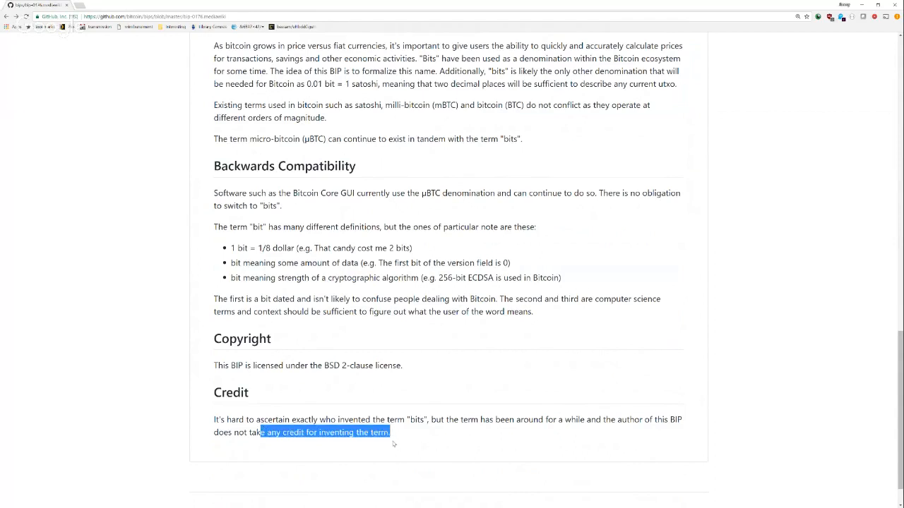
click(398, 432)
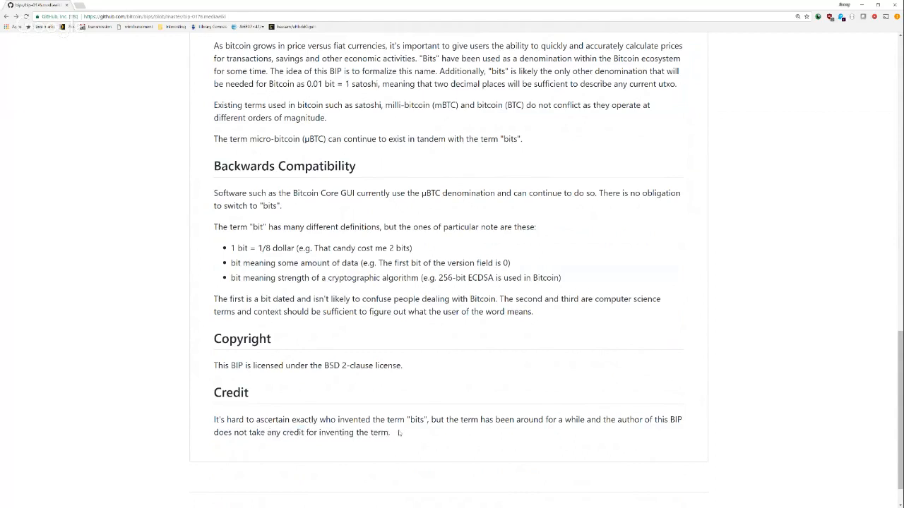